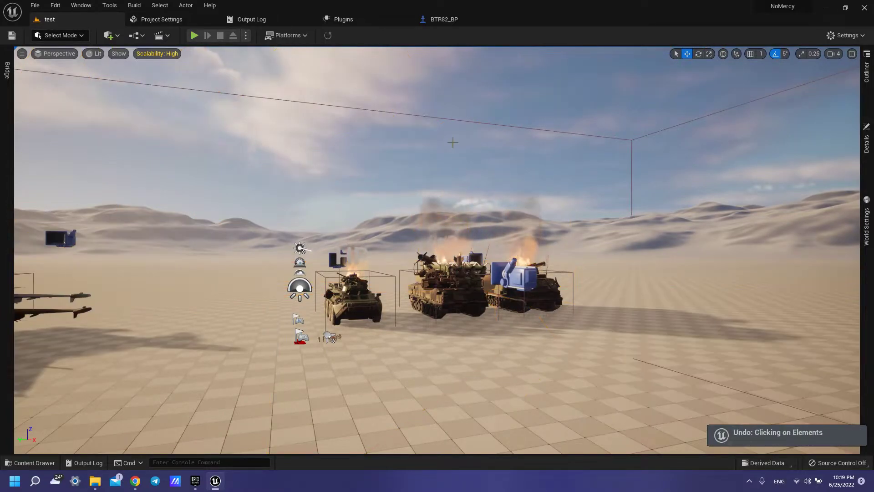
- Switch back to the BTR82_BP blueprint tab to view its Destroy HP logic
click(445, 19)
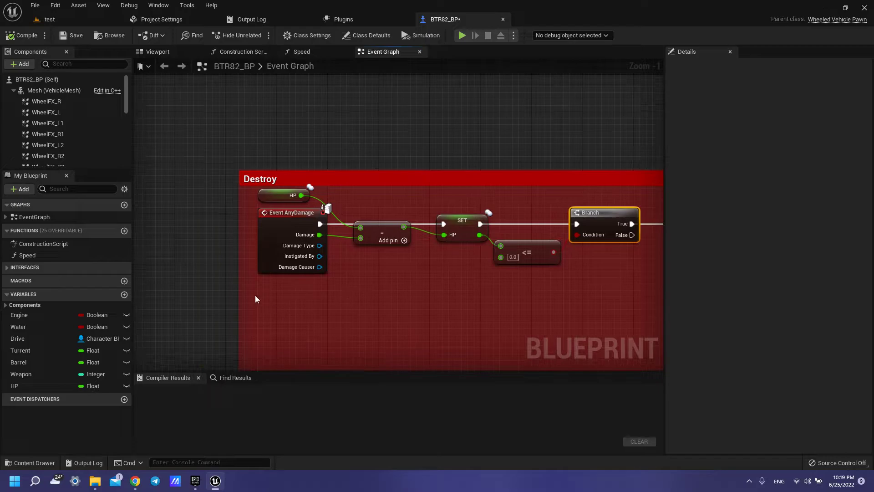
mouse_move(361, 236)
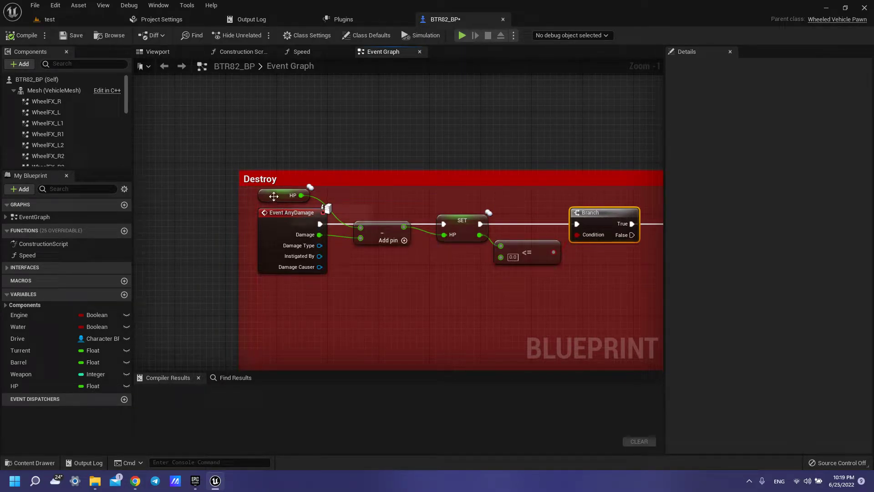
- Check the HP variable's default value, then clear the node selection
click(292, 195)
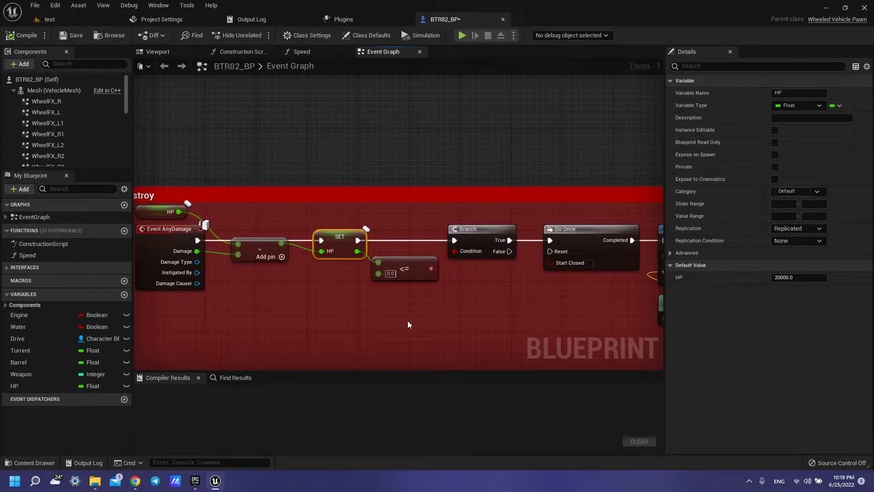
mouse_move(404, 268)
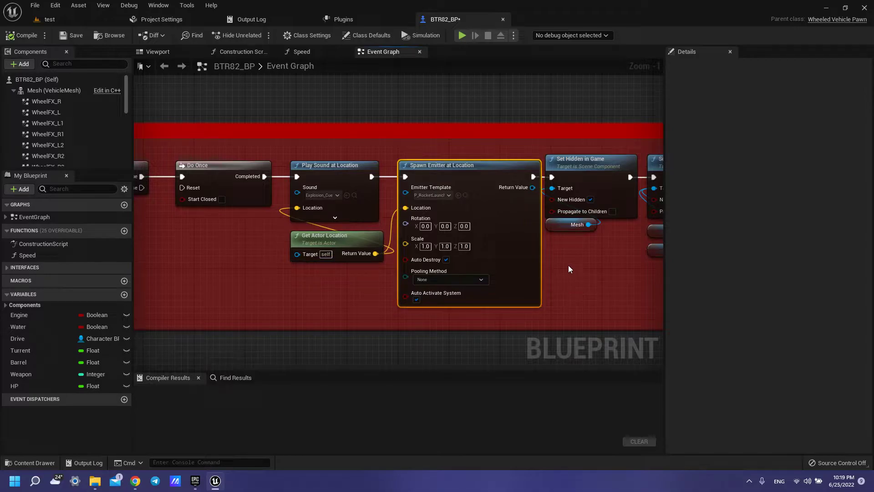
click(428, 194)
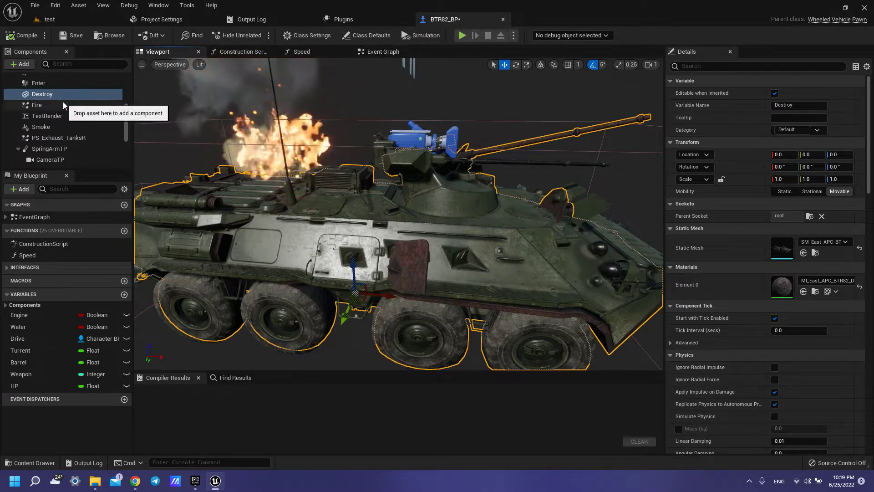
- Inspect the Fire and Destroy components, keep Fire hidden in game, and compile BTR82_BP
click(37, 105)
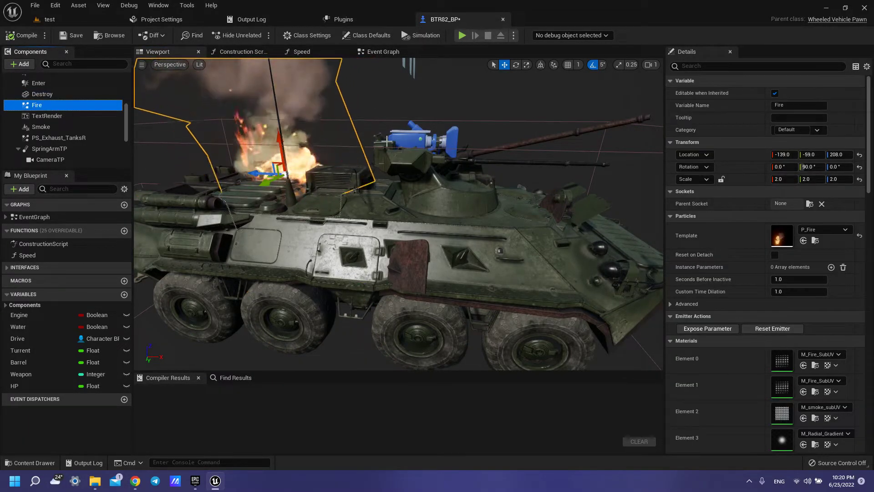
click(383, 51)
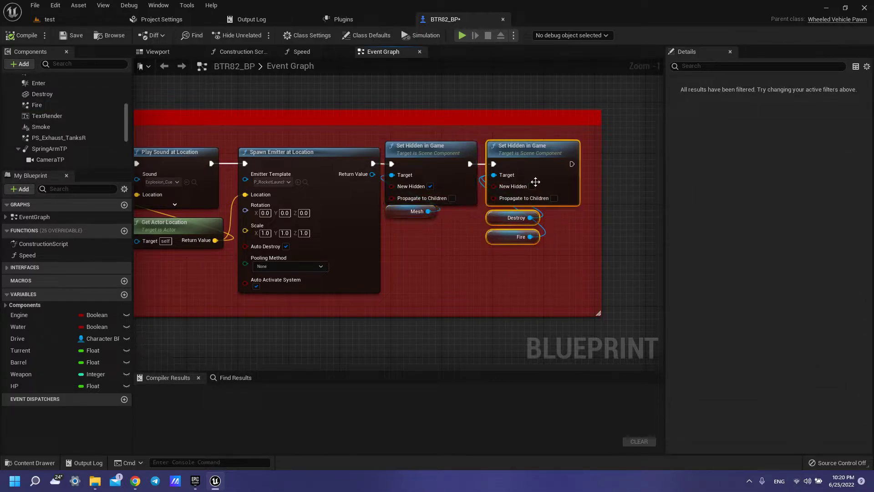
mouse_move(522, 240)
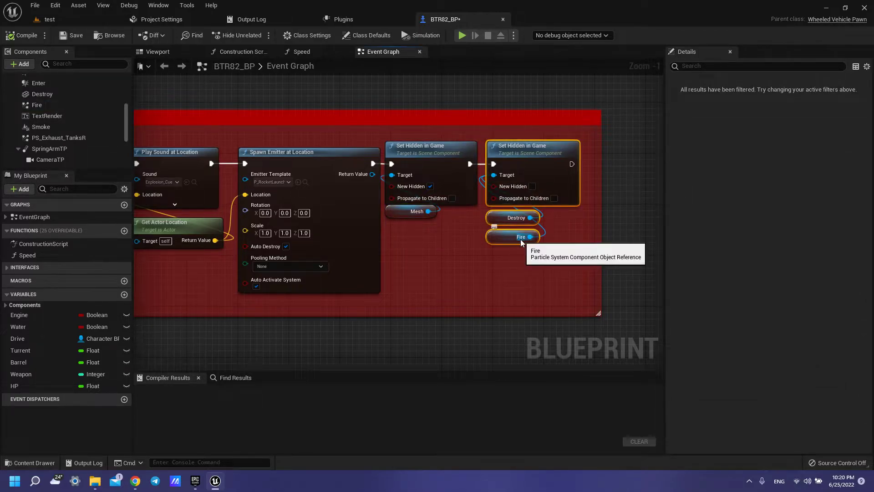
mouse_move(517, 175)
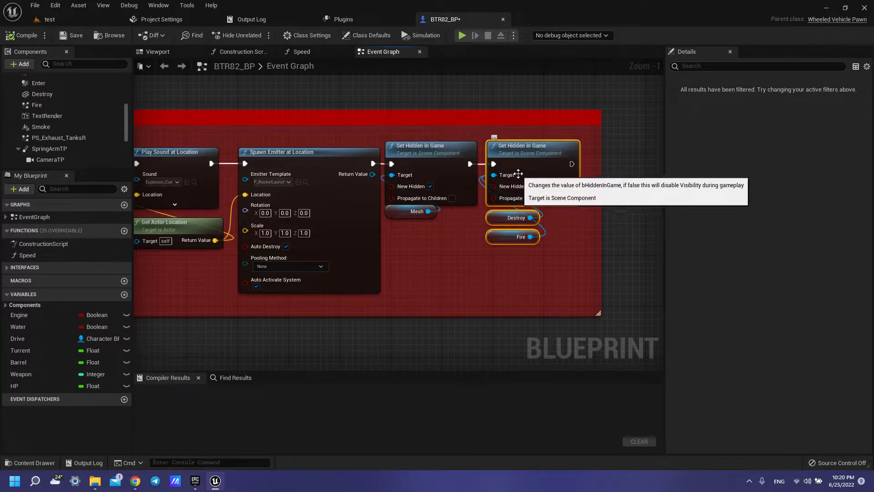
mouse_move(531, 186)
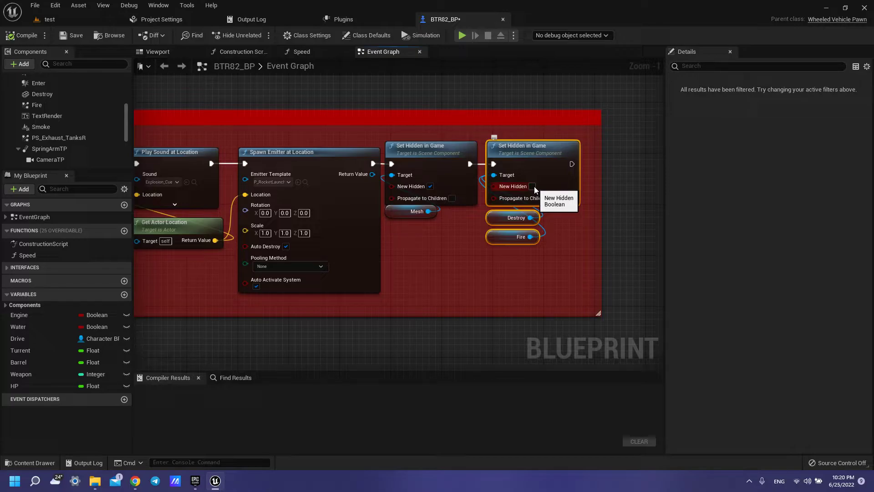
mouse_move(512, 263)
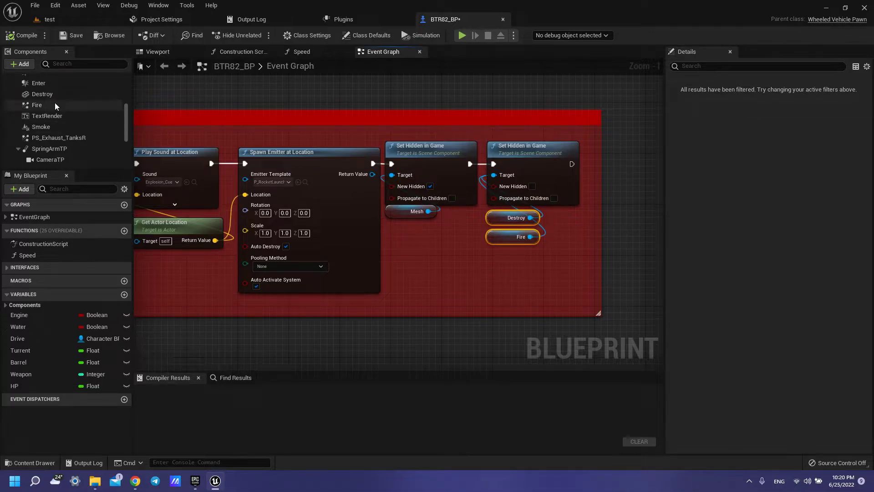
click(42, 94)
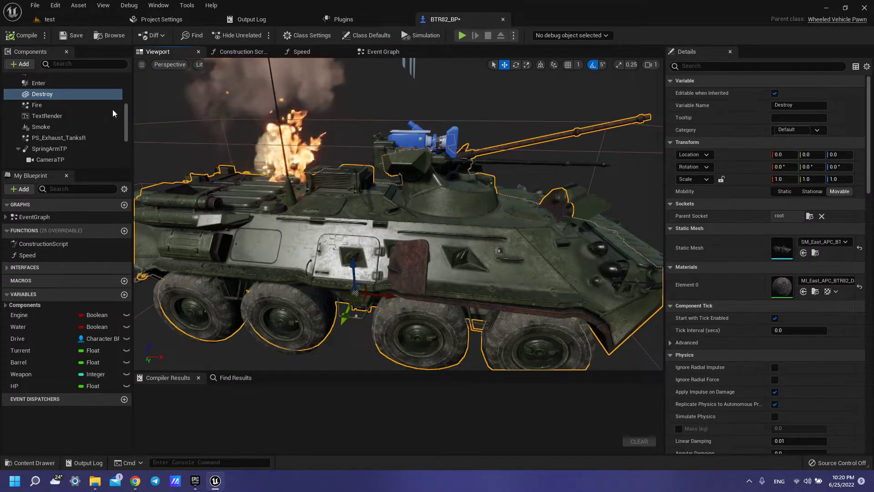
click(37, 105)
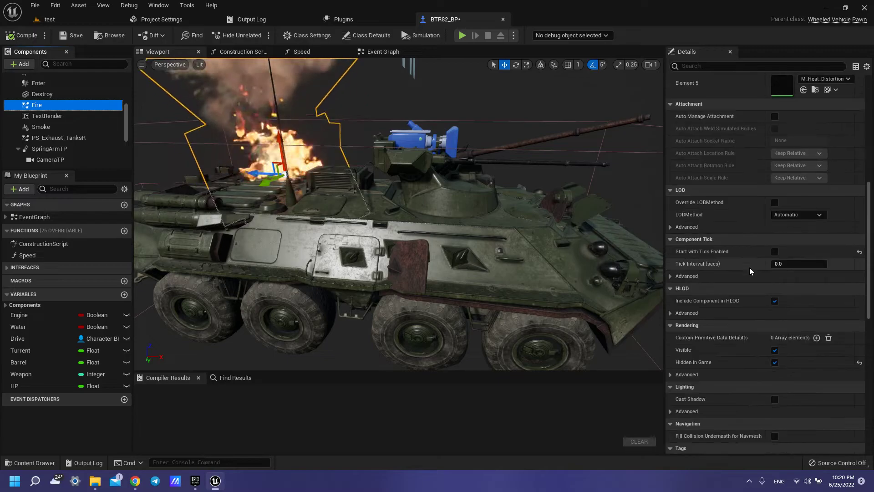
scroll(down, 3)
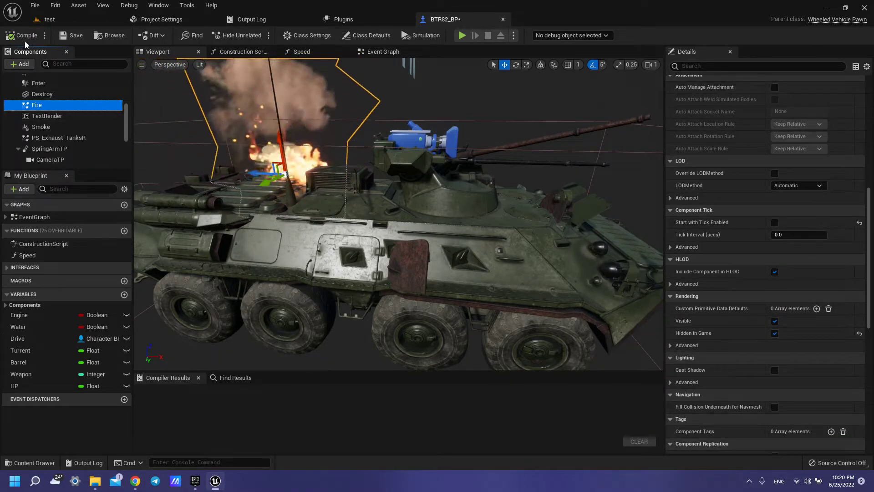
click(24, 35)
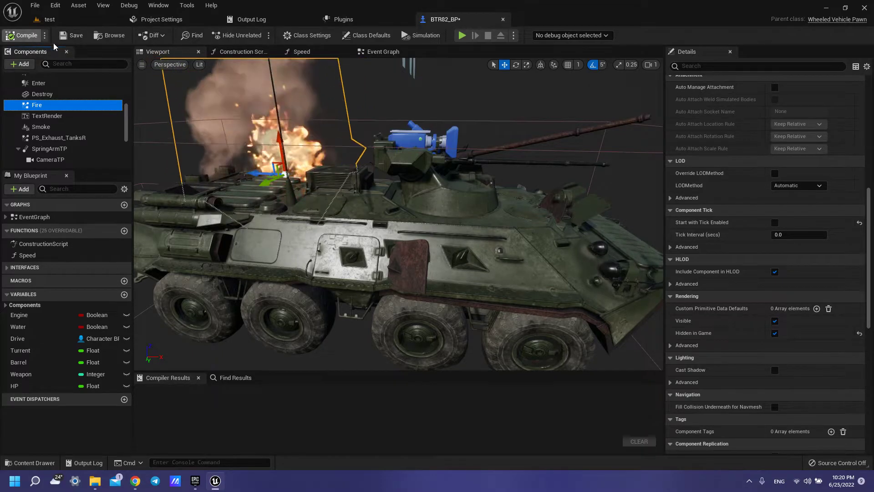
click(383, 51)
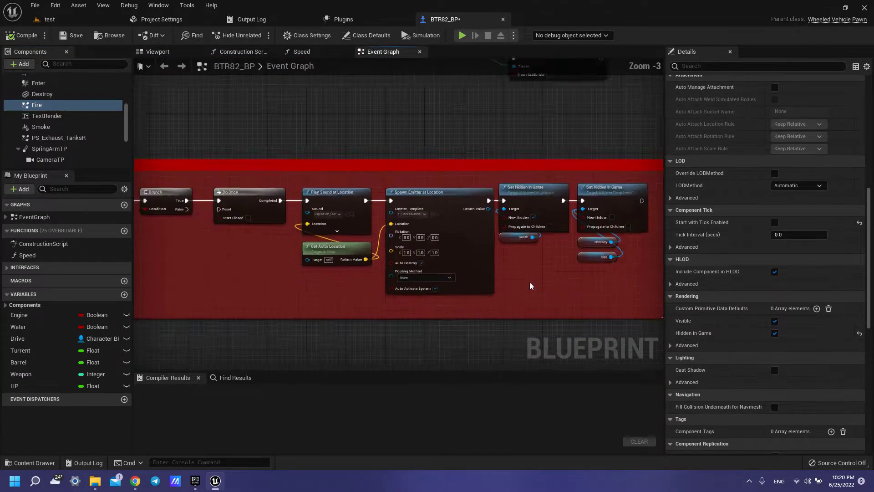
- Find the InputAction Reload nodes and browse to the Easy_Bullet_30_A asset
scroll(down, 3)
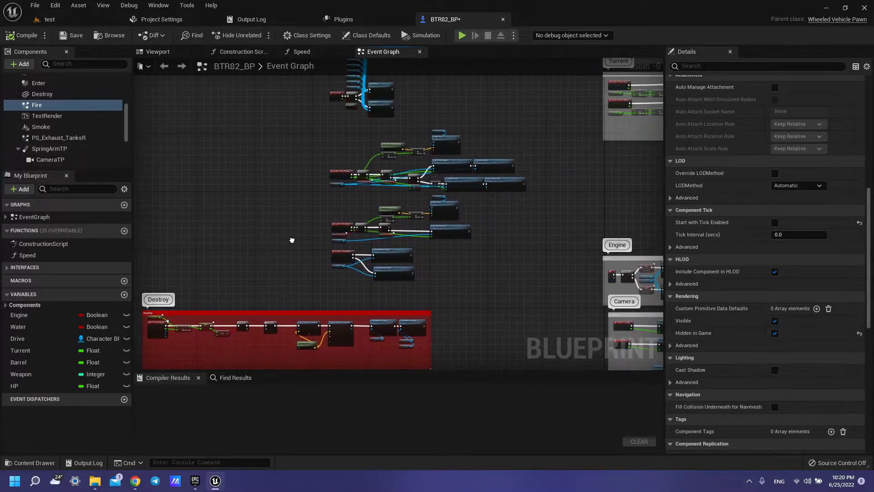
scroll(down, 3)
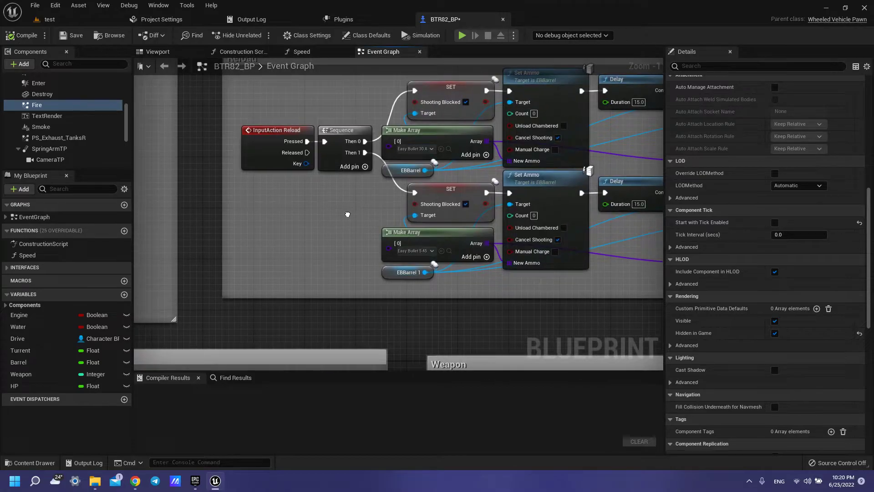
click(31, 462)
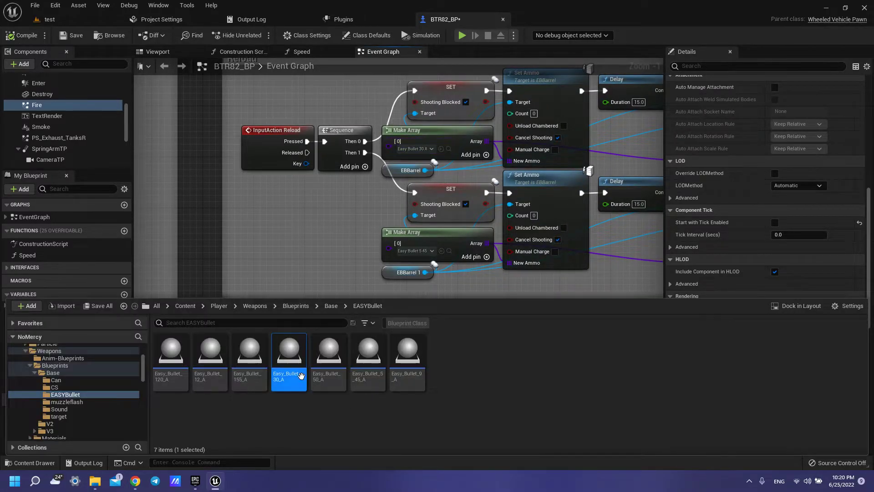
- Open Easy_Bullet_30_A's event graph, then bring up the Plugins browser
double_click(288, 350)
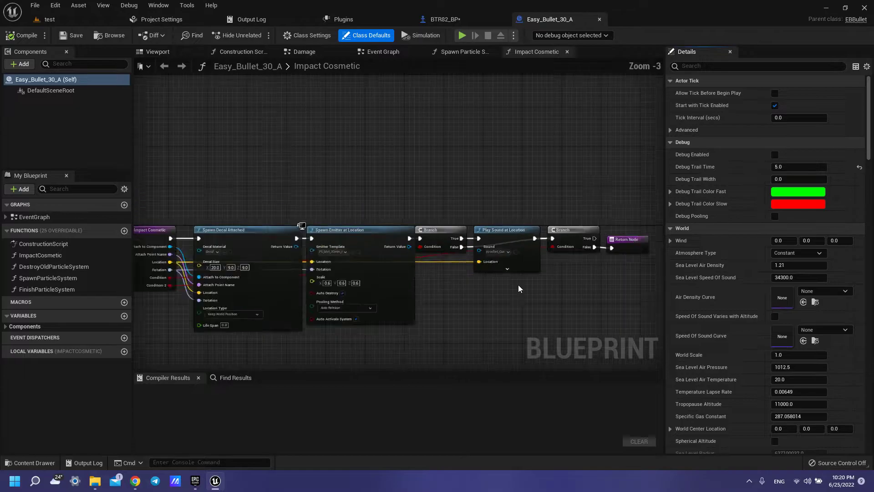
scroll(up, 3)
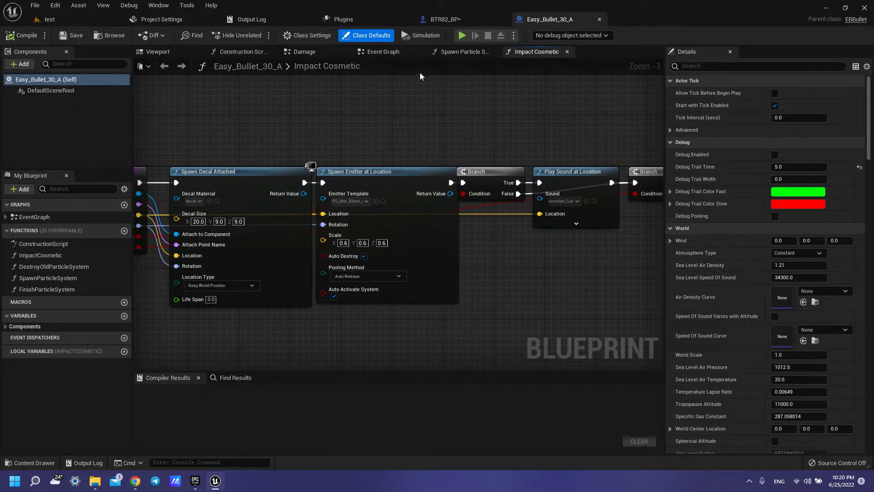
click(383, 51)
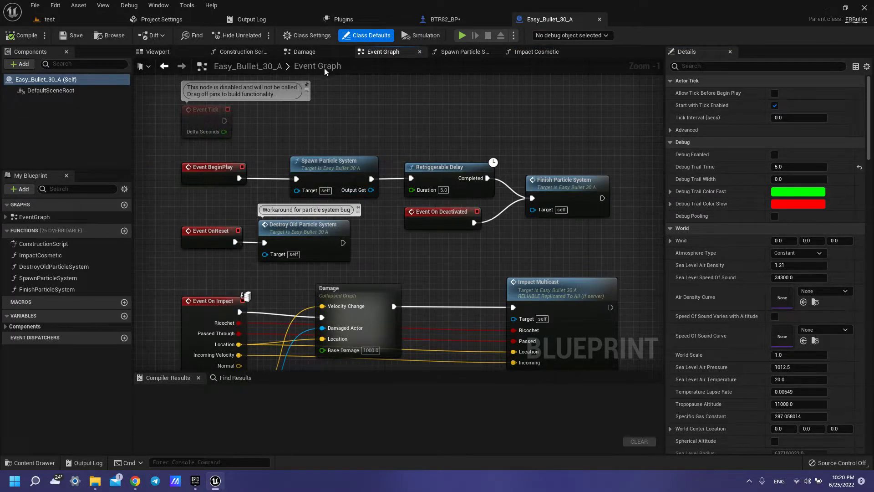
click(342, 20)
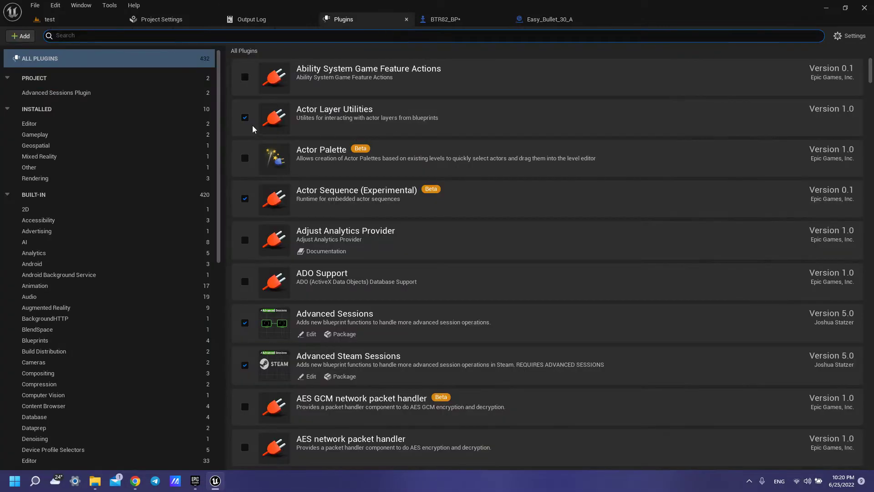
- Filter the plugin list to Installed, showing EasyBallistics 2.71 enabled
scroll(down, 3)
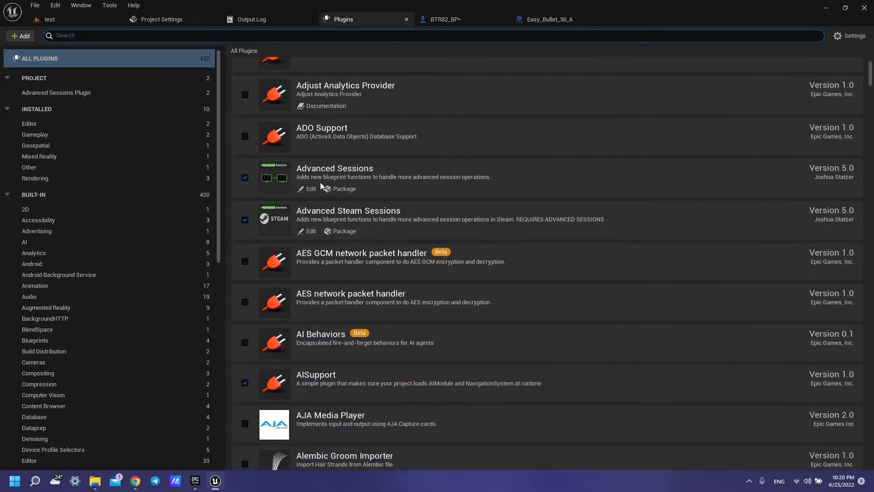
click(37, 109)
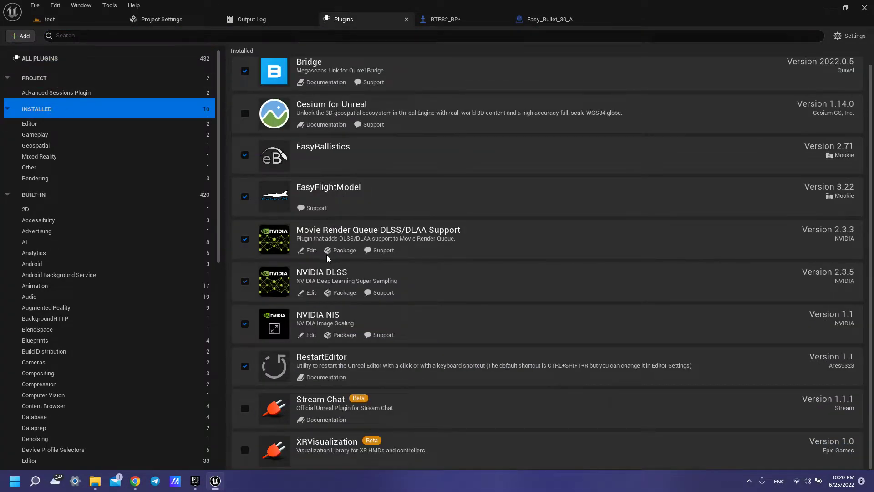
scroll(up, 3)
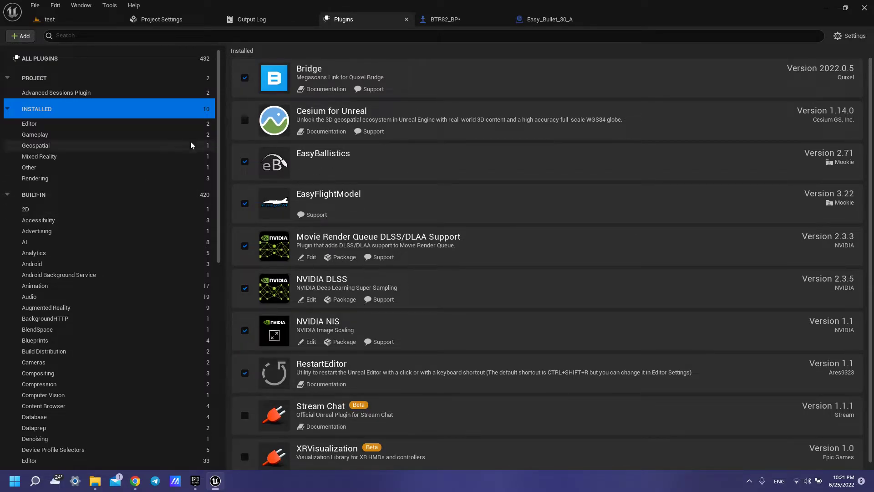
mouse_move(443, 19)
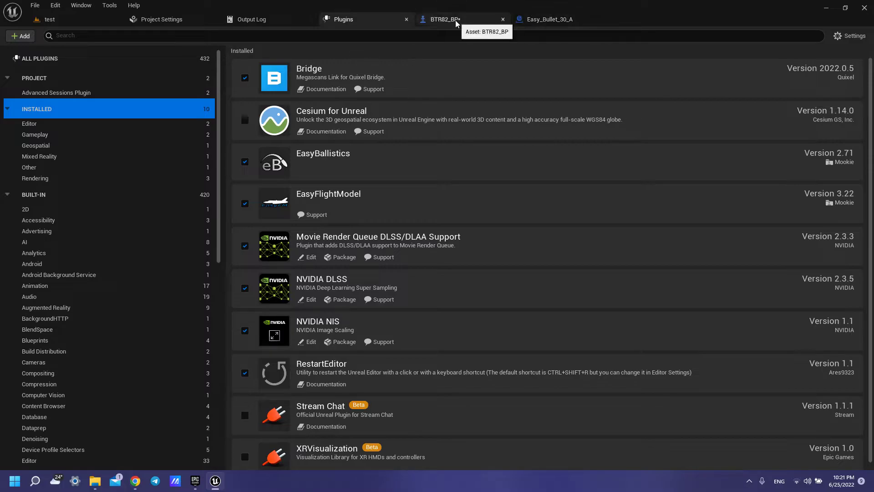
- Inspect the bullet's Apply Damage graph, then return to the BTR82_BP blueprint
click(549, 19)
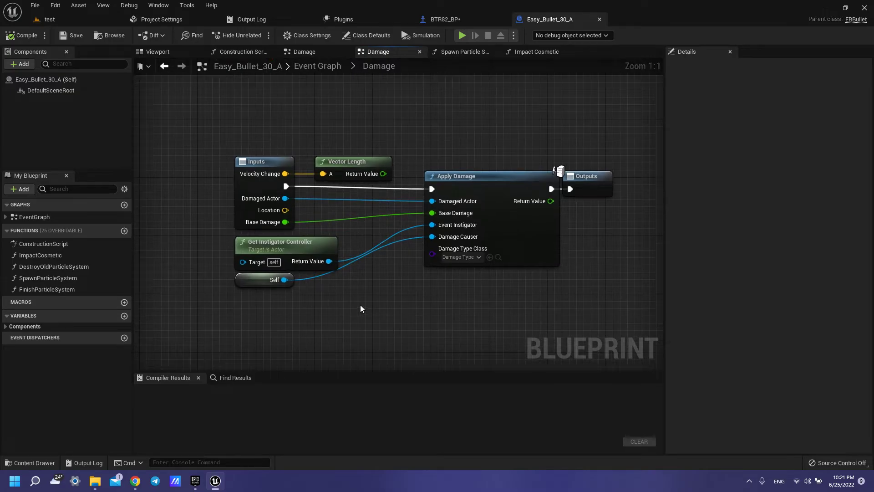
mouse_move(418, 303)
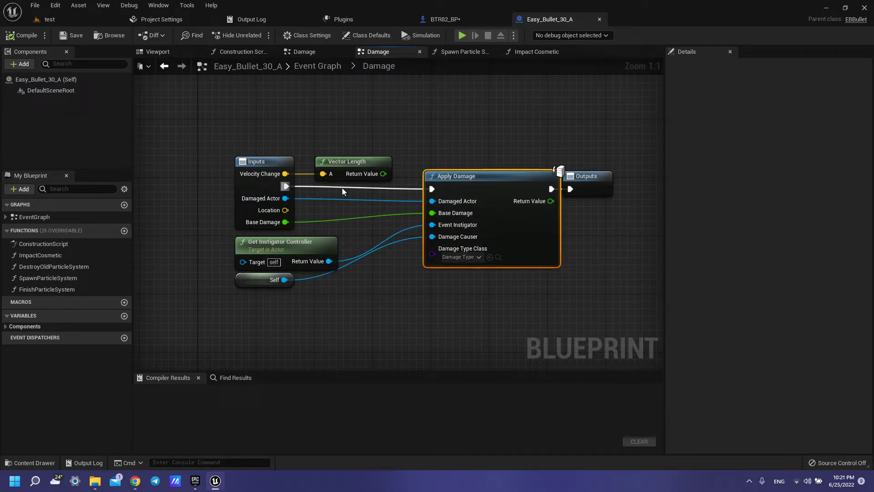
mouse_move(287, 134)
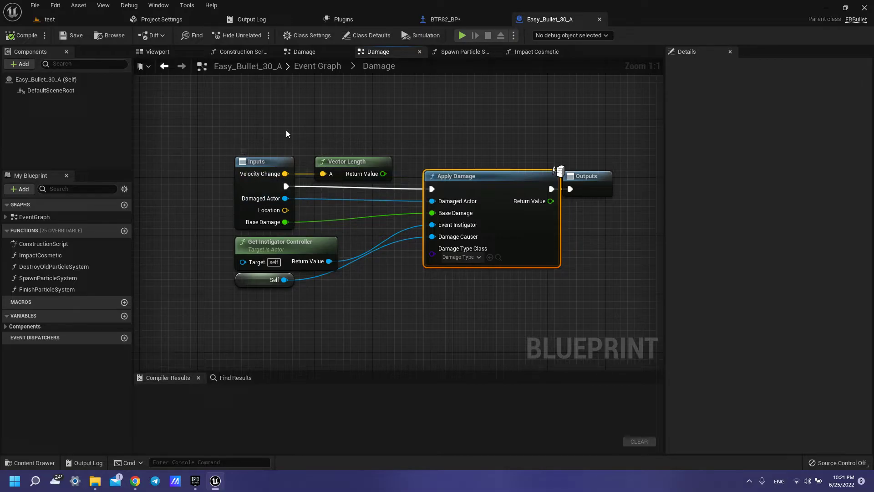
mouse_move(240, 132)
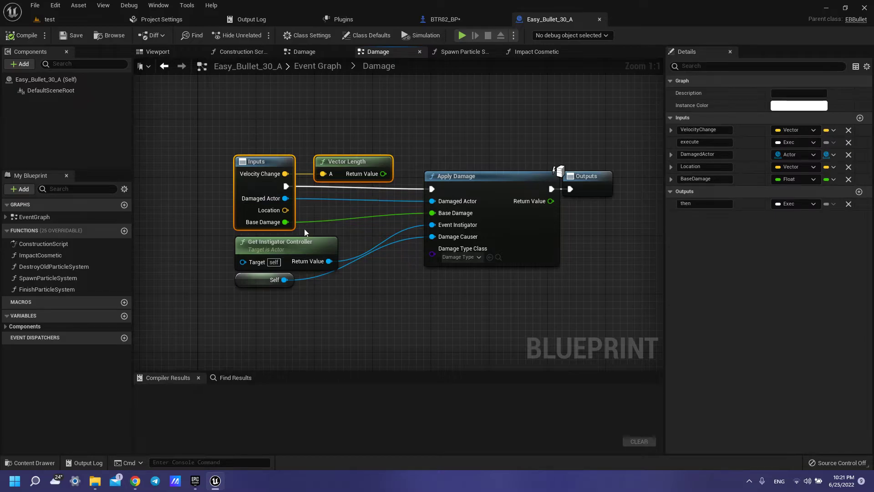
mouse_move(449, 213)
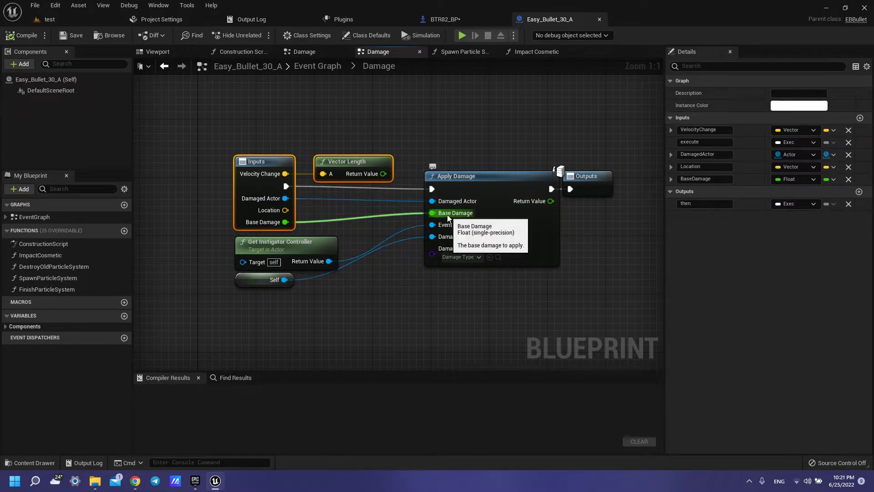
mouse_move(275, 199)
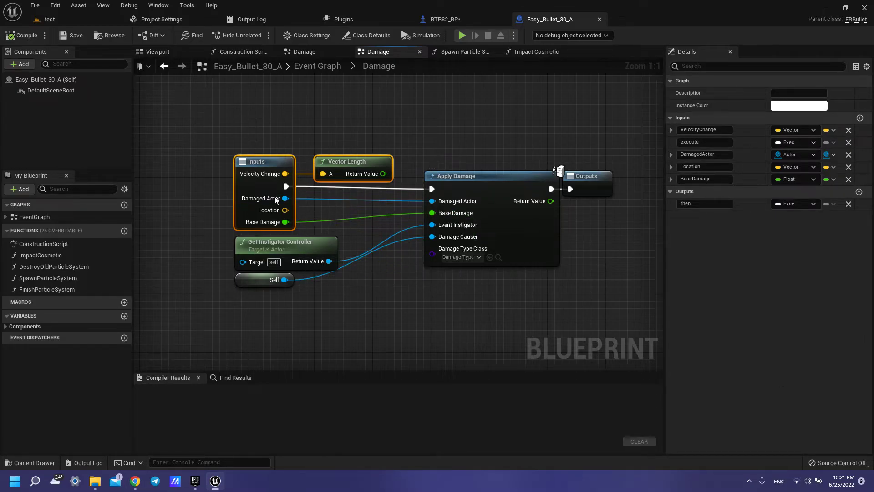
click(383, 52)
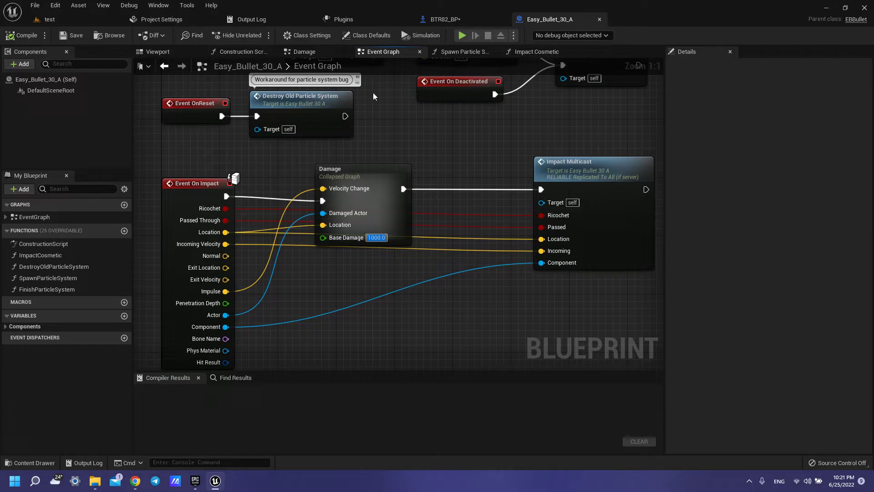
click(444, 19)
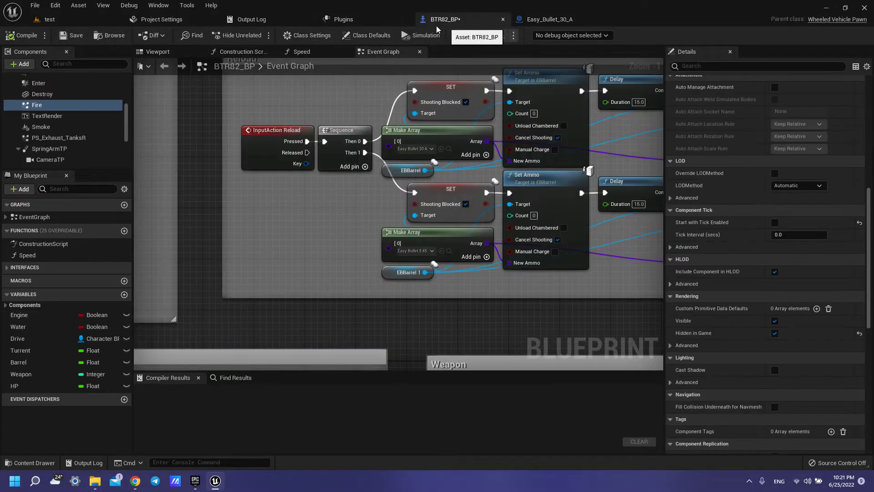
- Switch to the test level with the helicopter and burning vehicles
click(158, 51)
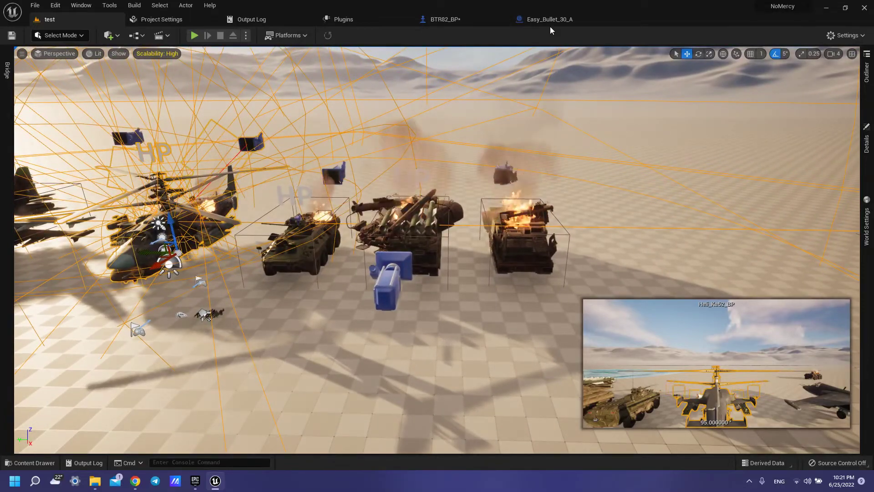
- Go from Easy_Bullet_30_A back to BTR82_BP's Event Graph showing the AnyDamage logic
click(548, 19)
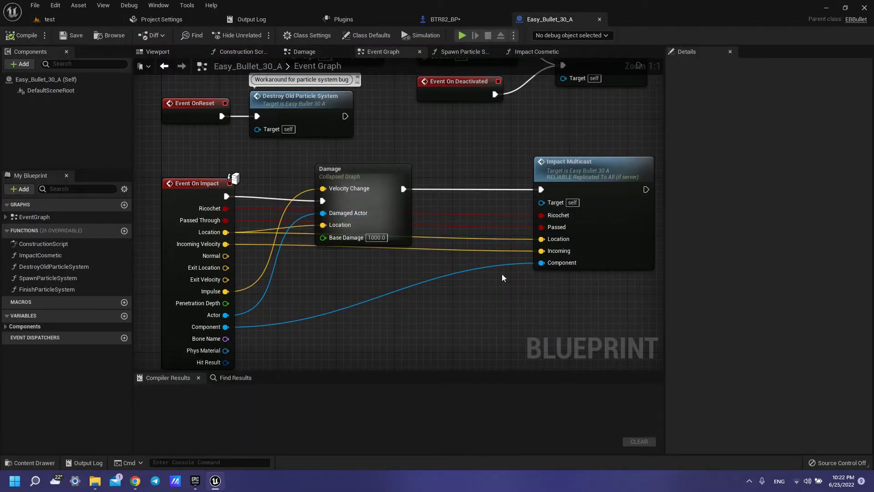
click(440, 19)
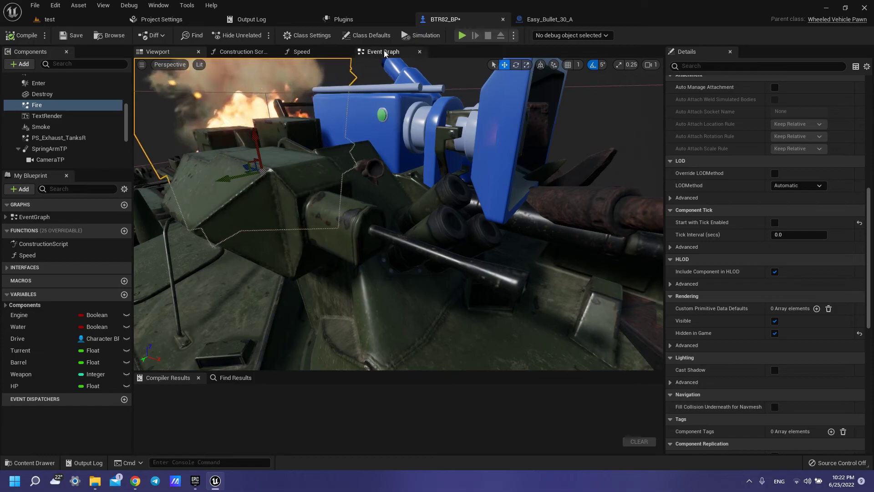
click(383, 51)
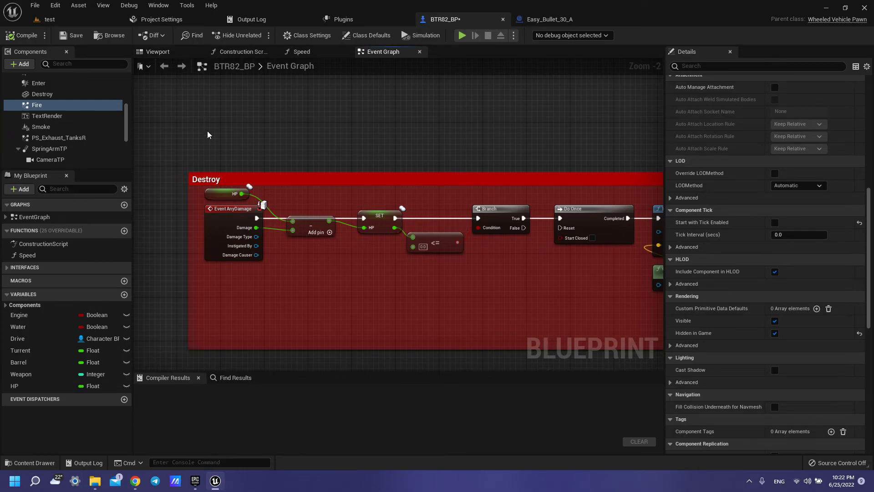
mouse_move(269, 129)
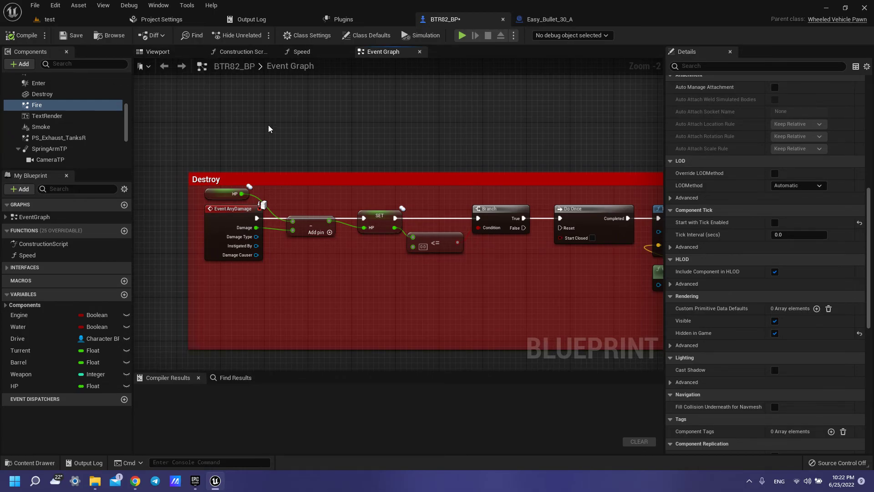